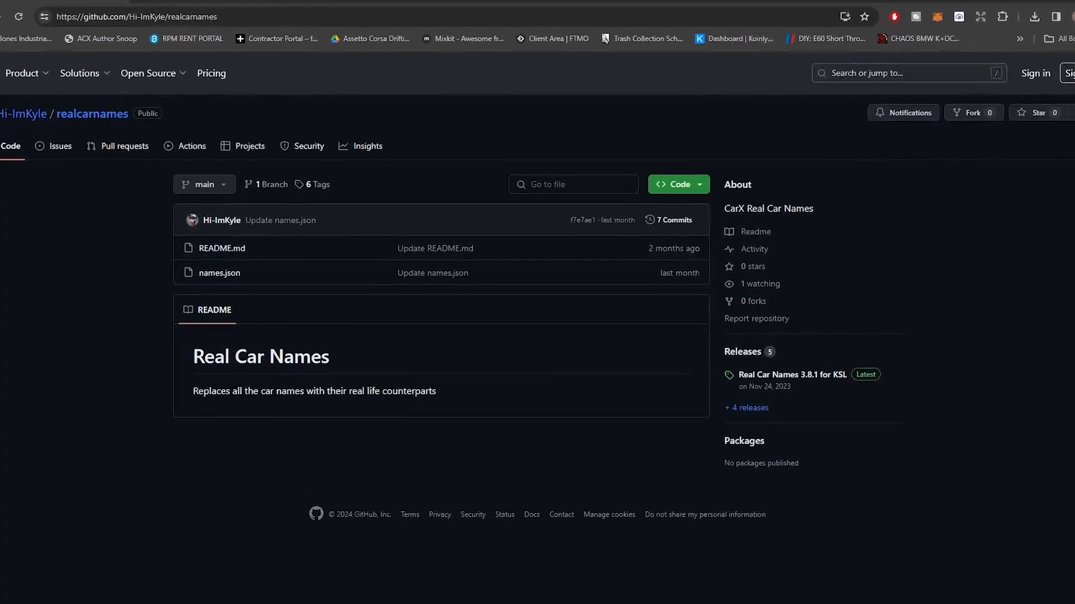
- Download RealCarNames_3.8.1.zip from the Real Car Names 3.8.1 for KSL release
scroll("down", 3)
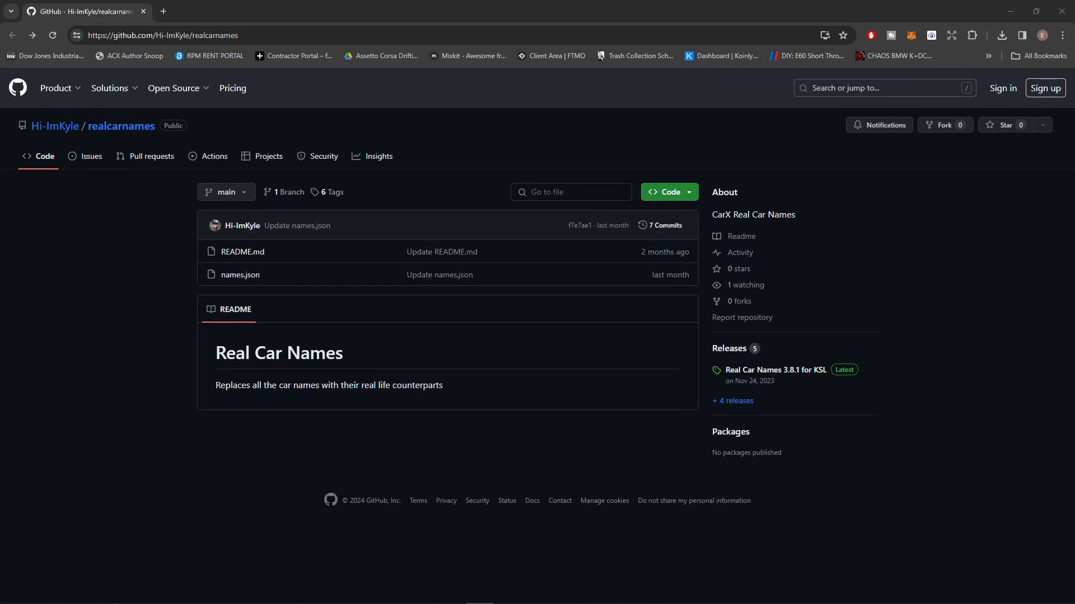
mouse_move(130, 376)
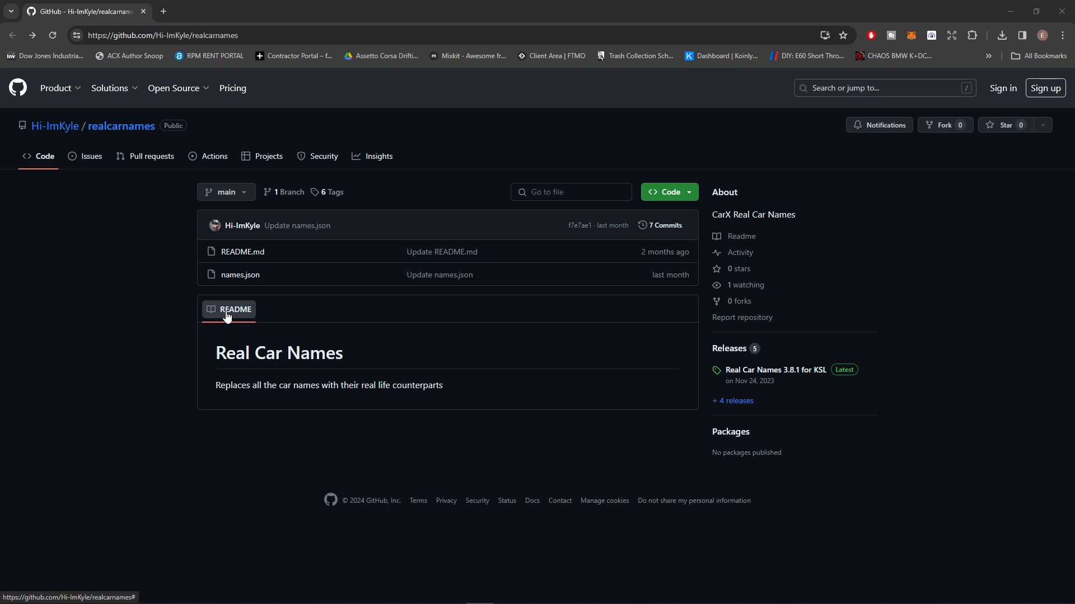
mouse_move(702, 369)
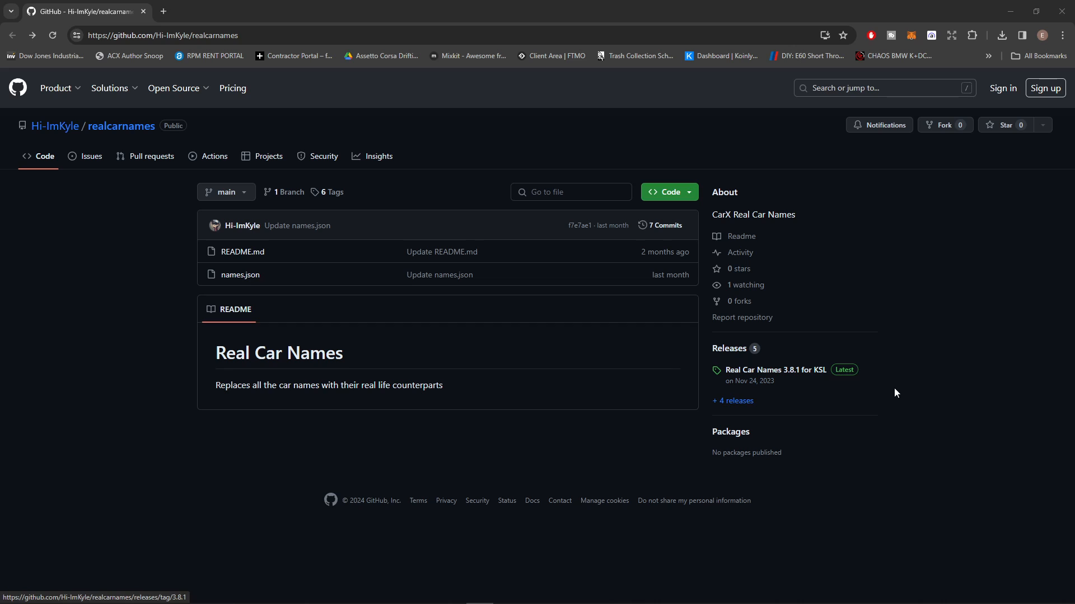
mouse_move(776, 371)
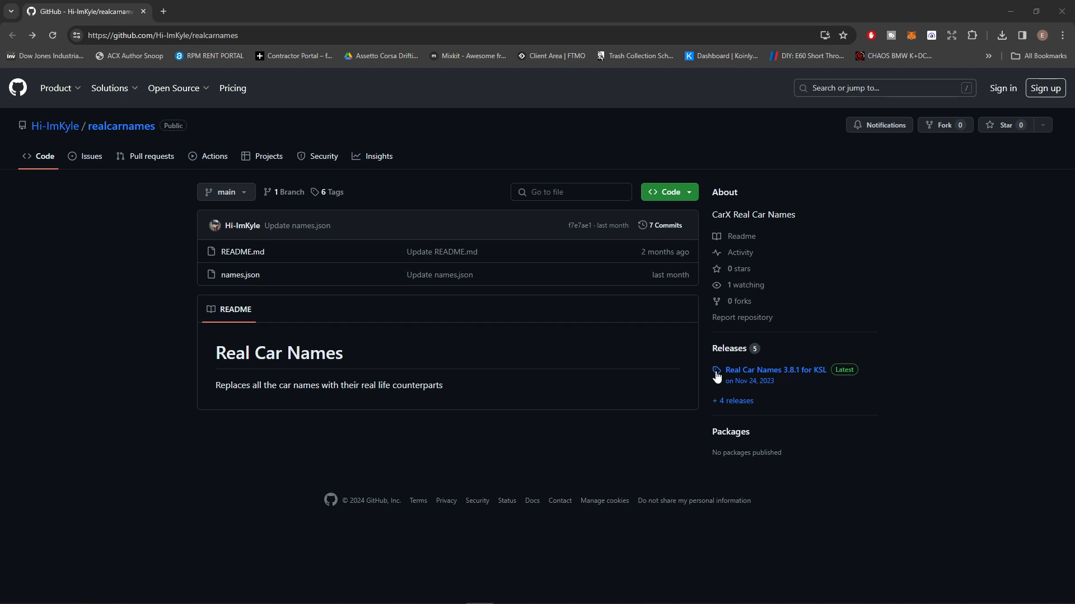
mouse_move(803, 405)
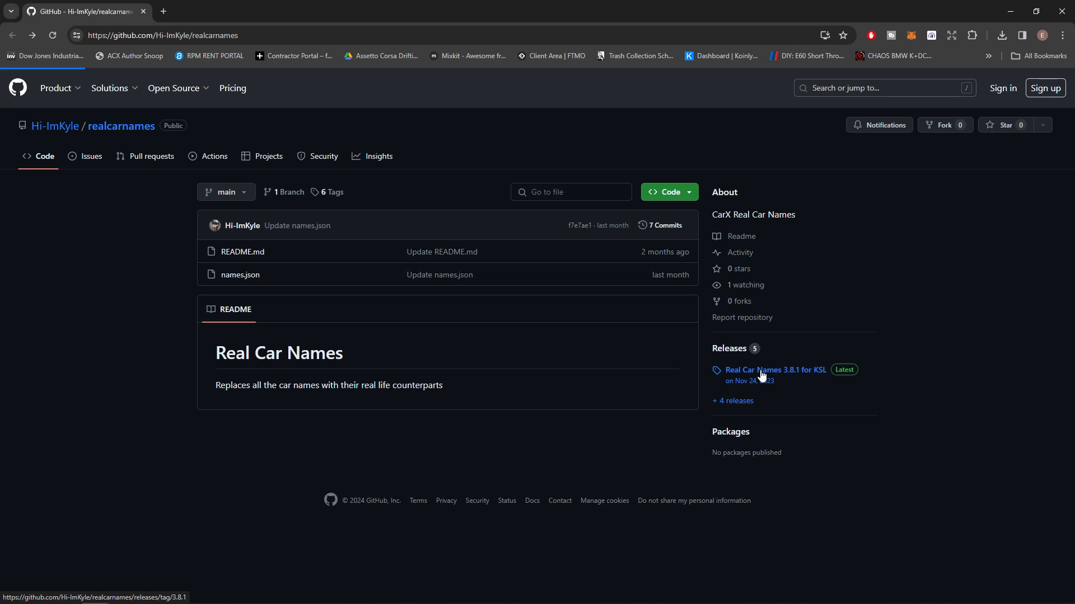
left_click(775, 369)
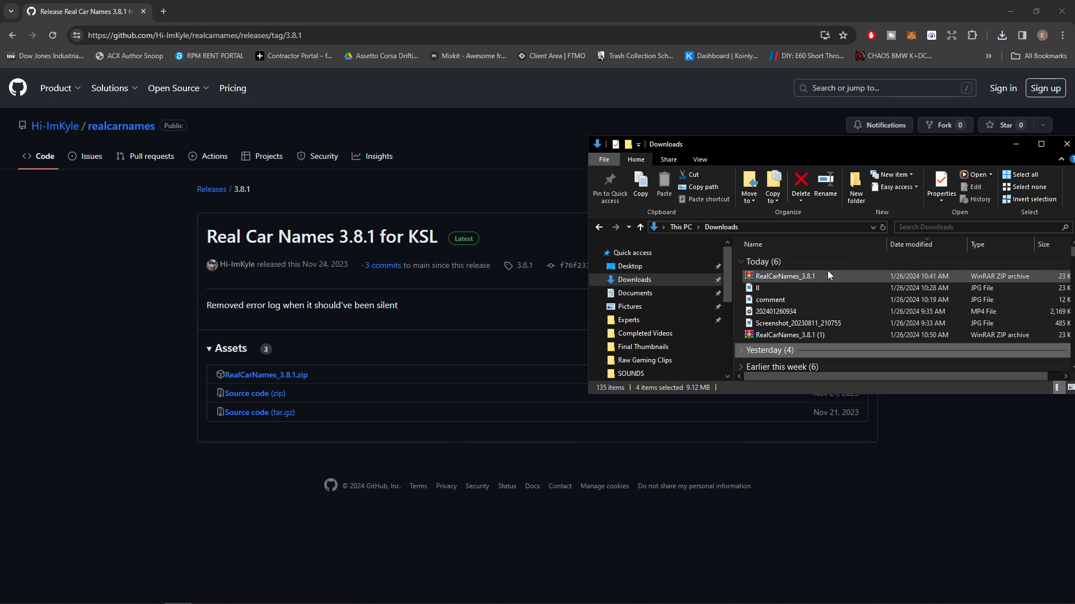
- View the single RealCarNames KSM file inside RealCarNames_3.8.1.zip, then switch to Steam
double_click(784, 276)
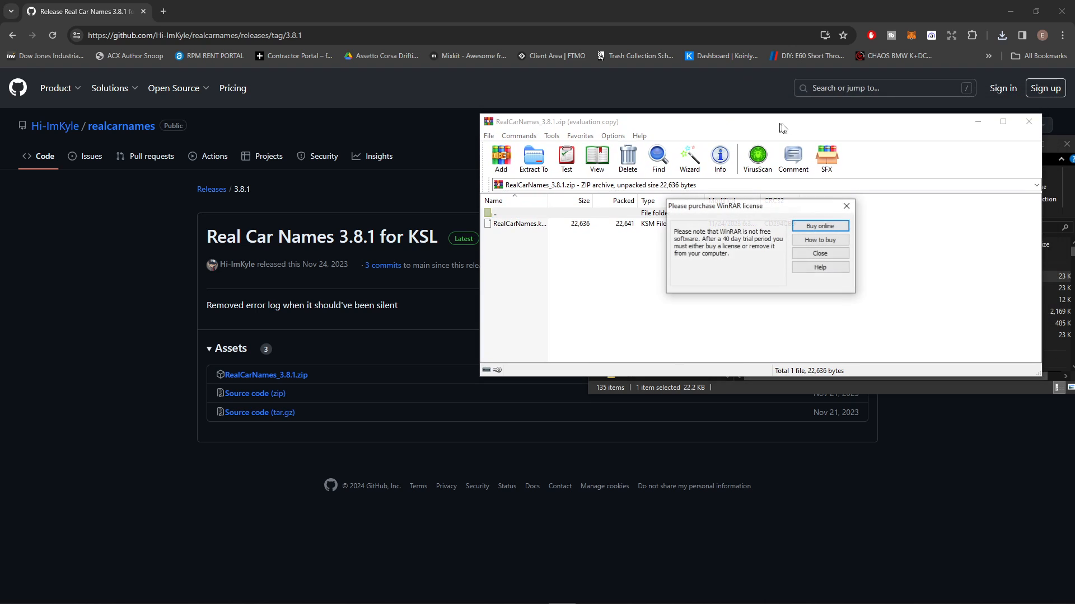
left_click(818, 253)
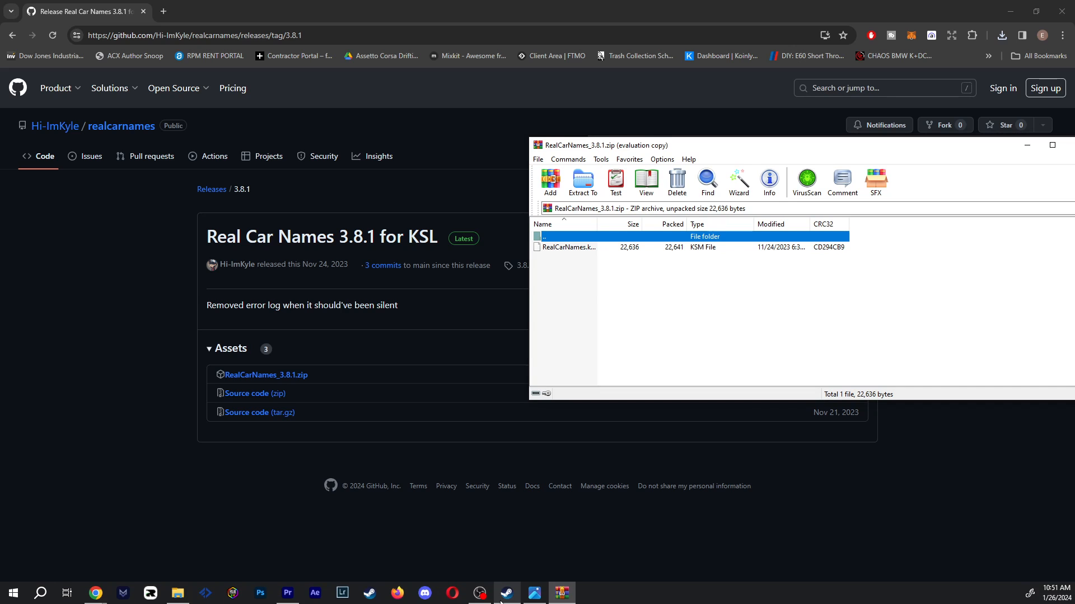
left_click(506, 593)
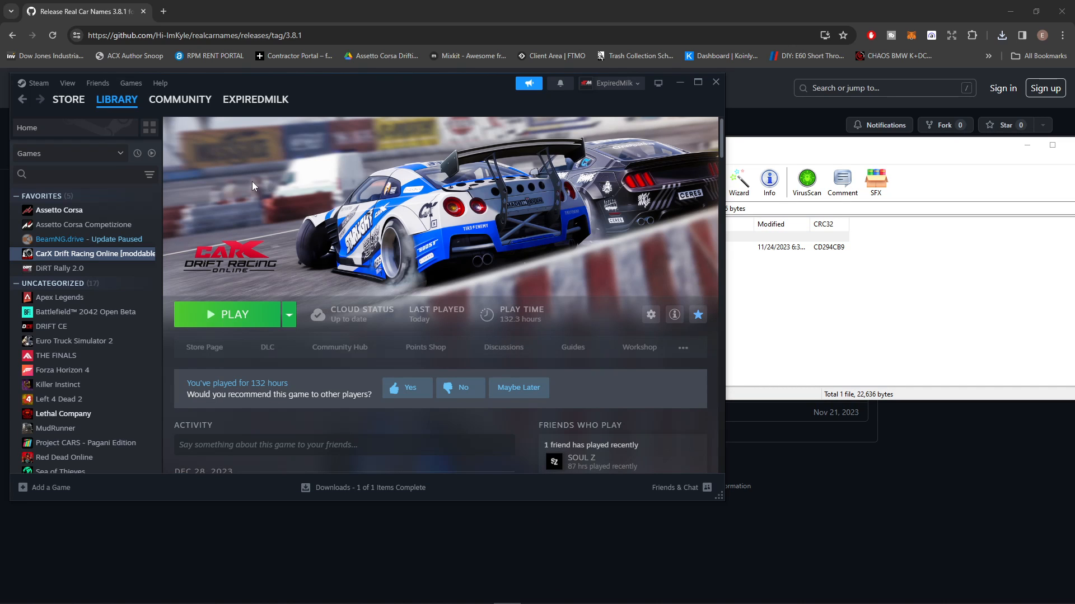
mouse_move(650, 315)
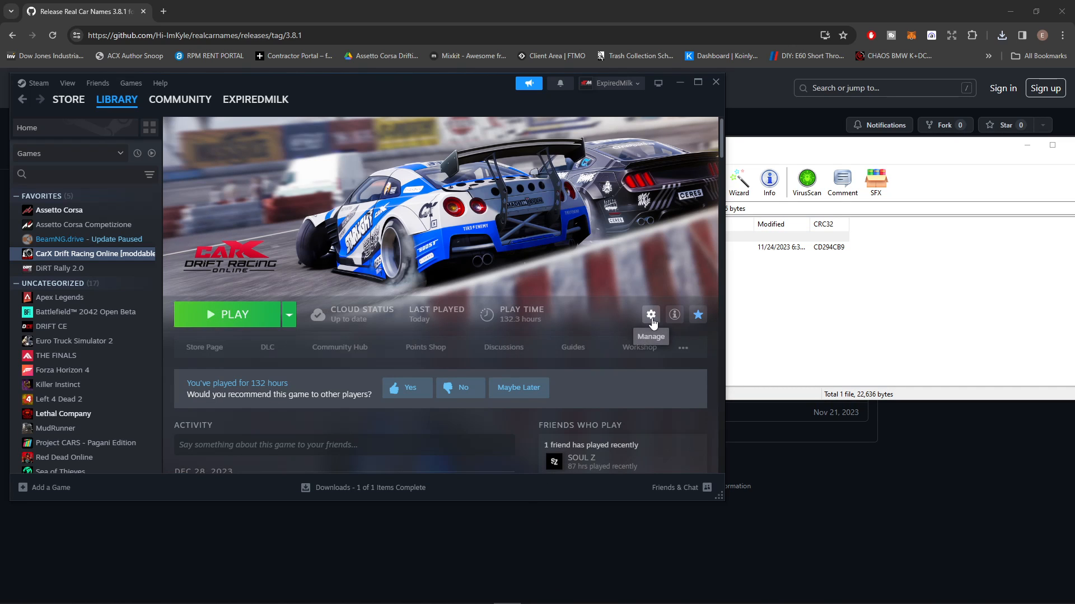
- Browse CarX Drift Racing Online's local files via Manage, reaching the kino\mods folder
left_click(649, 314)
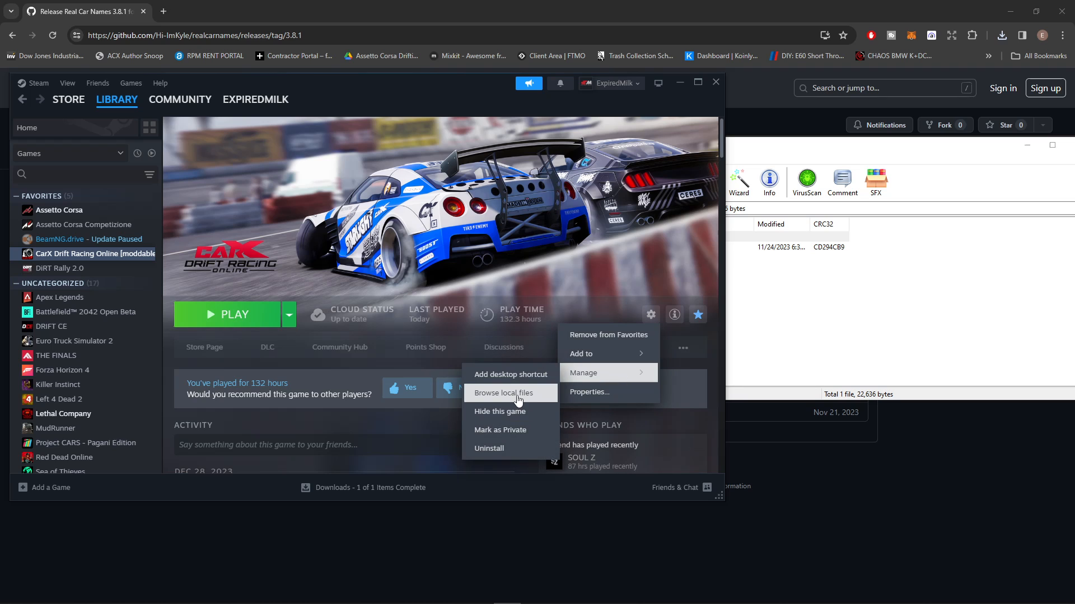
left_click(506, 393)
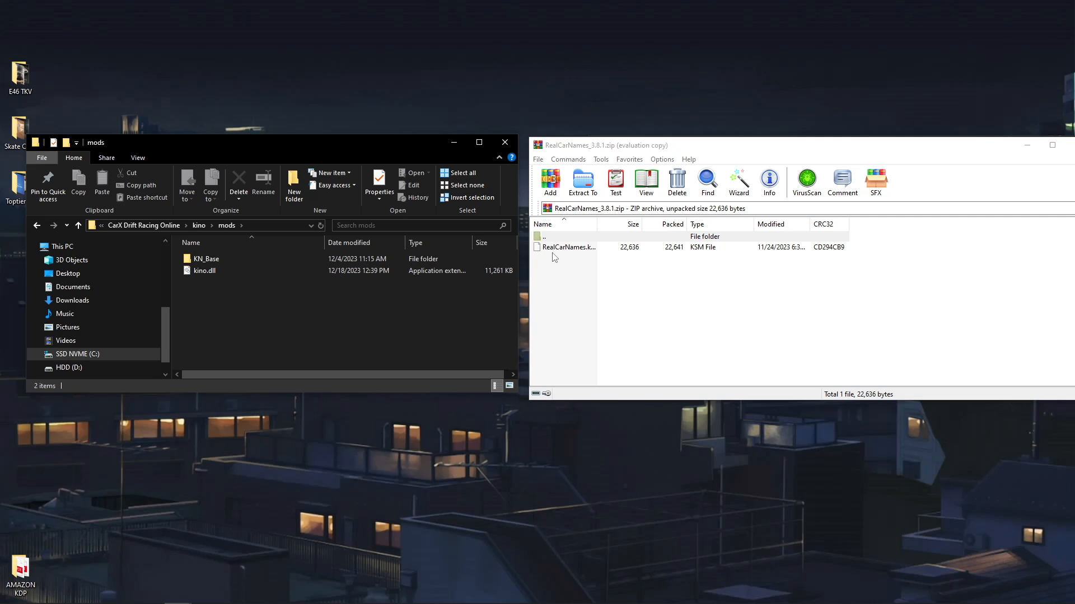
mouse_move(685, 252)
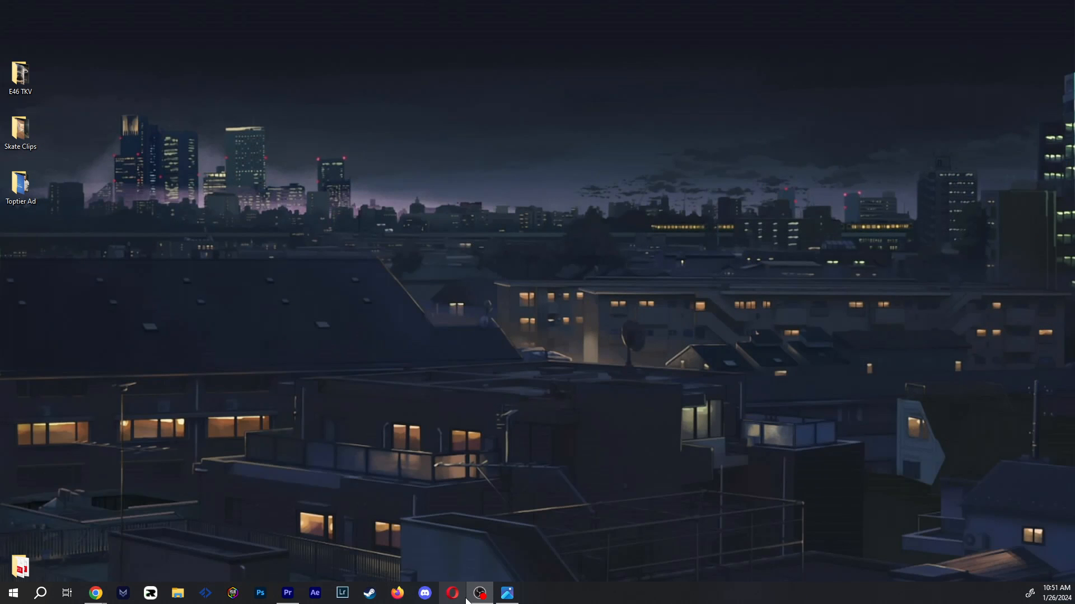
- Start CarX Drift Racing Online with the green PLAY button
left_click(478, 593)
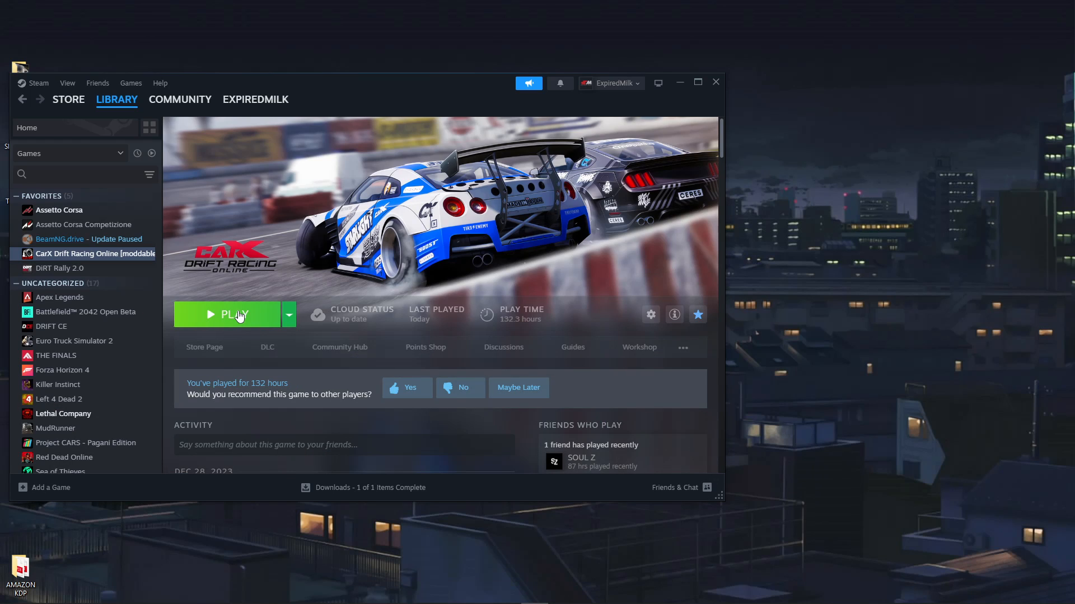
left_click(226, 314)
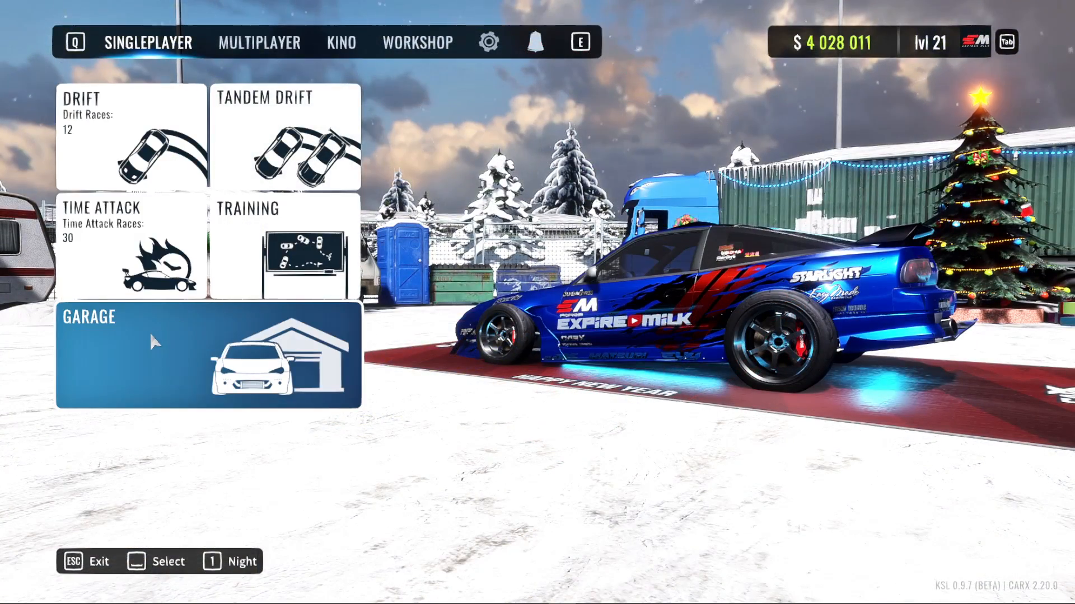
- Enter the Garage shop and scroll the All cars list showing real names like BMW E46 M3
left_click(210, 356)
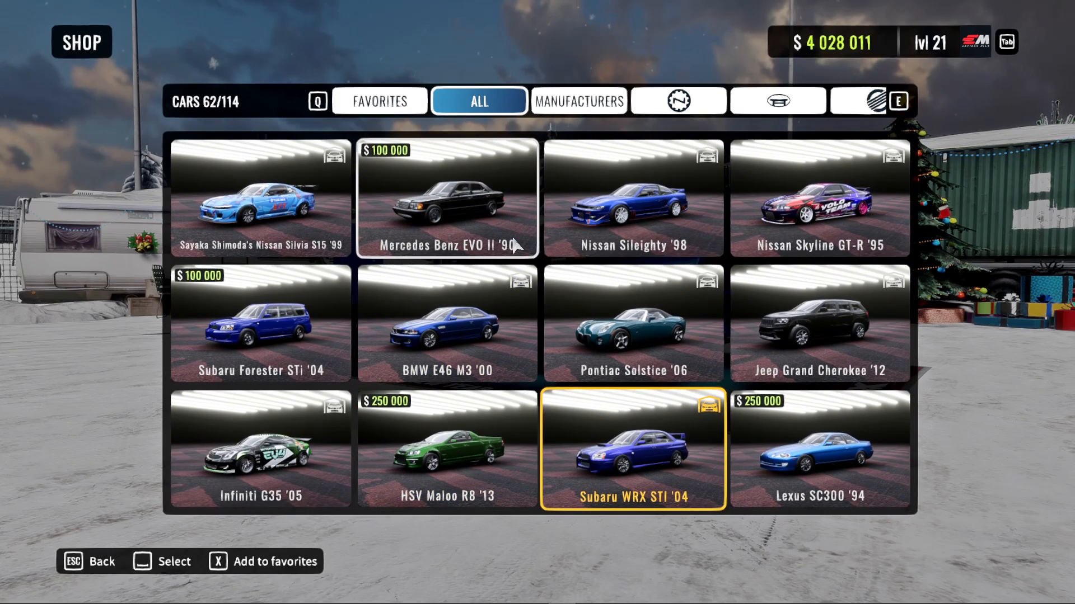
scroll("down", 3)
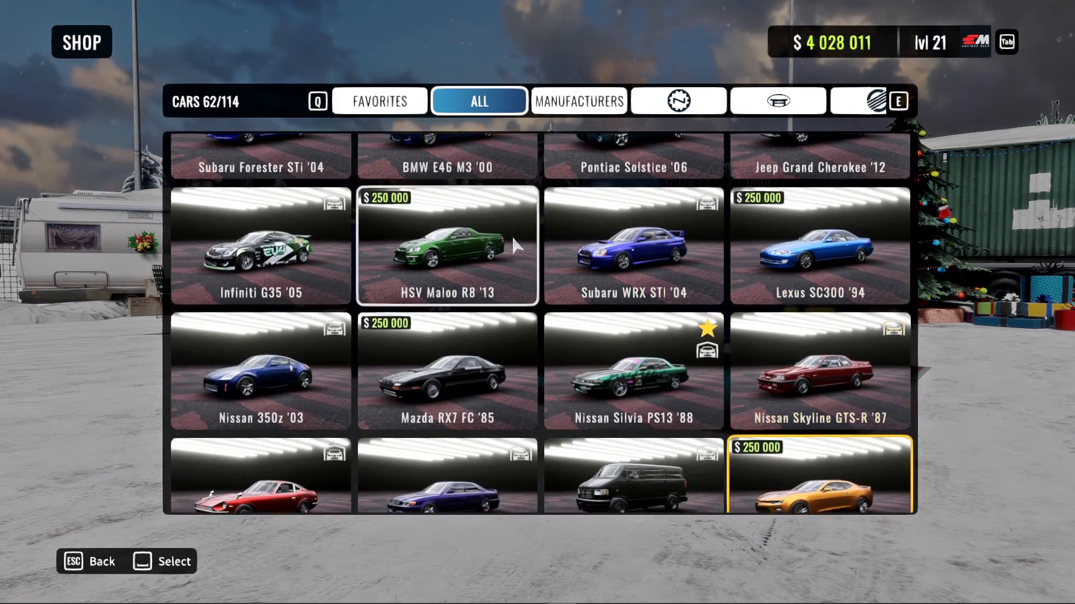
scroll("down", 3)
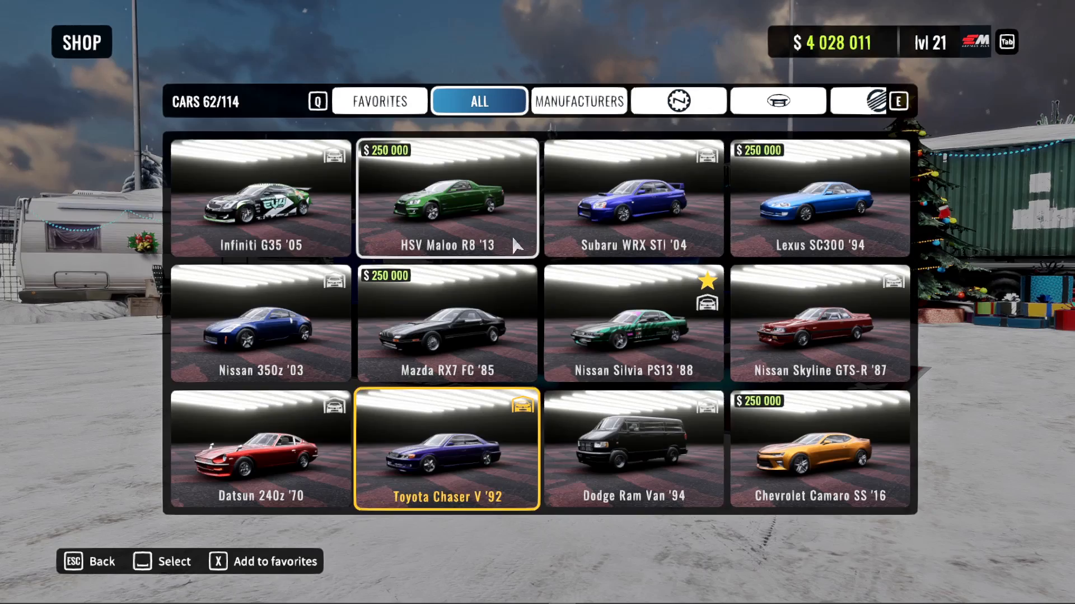
scroll("down", 3)
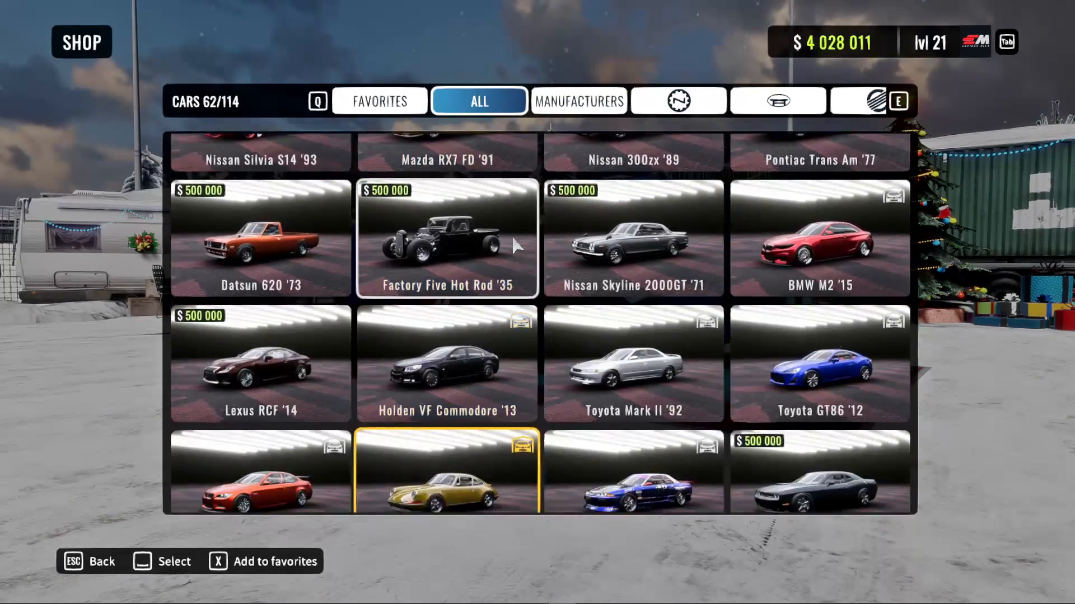